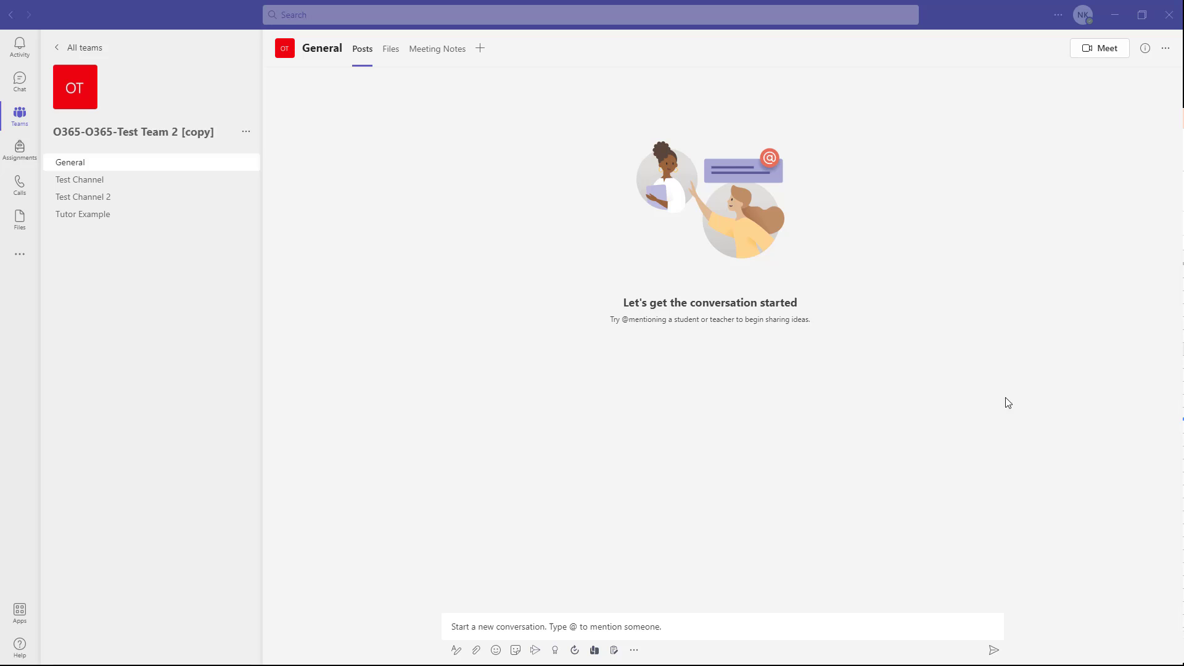
mouse_move(955, 391)
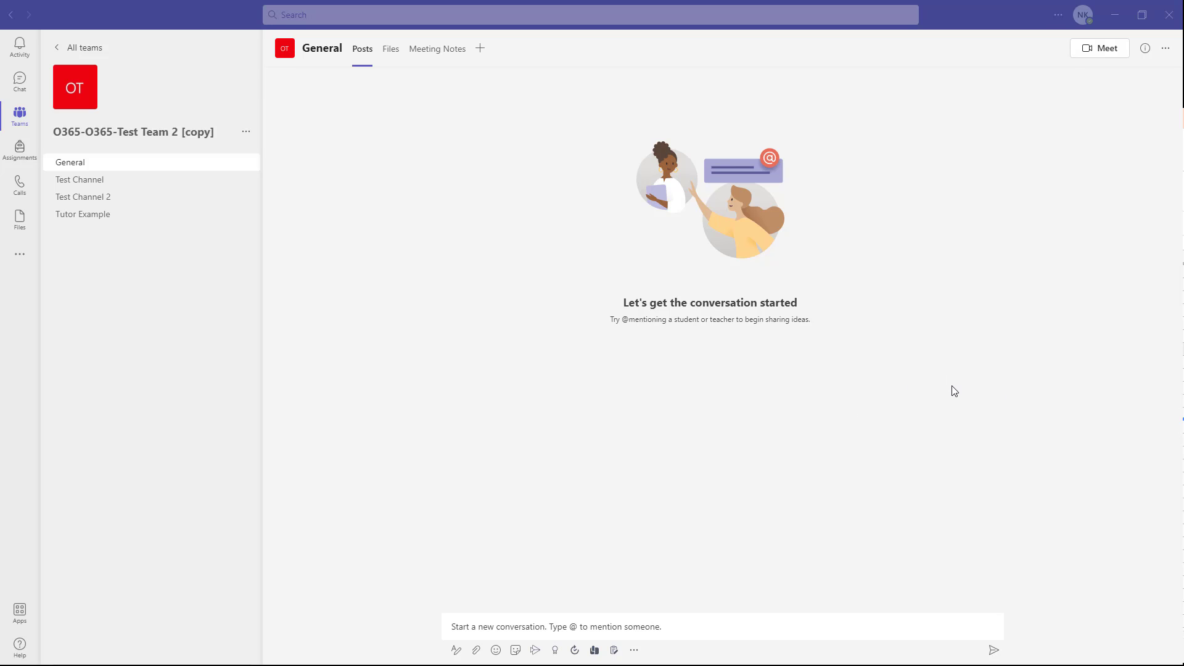
mouse_move(794, 375)
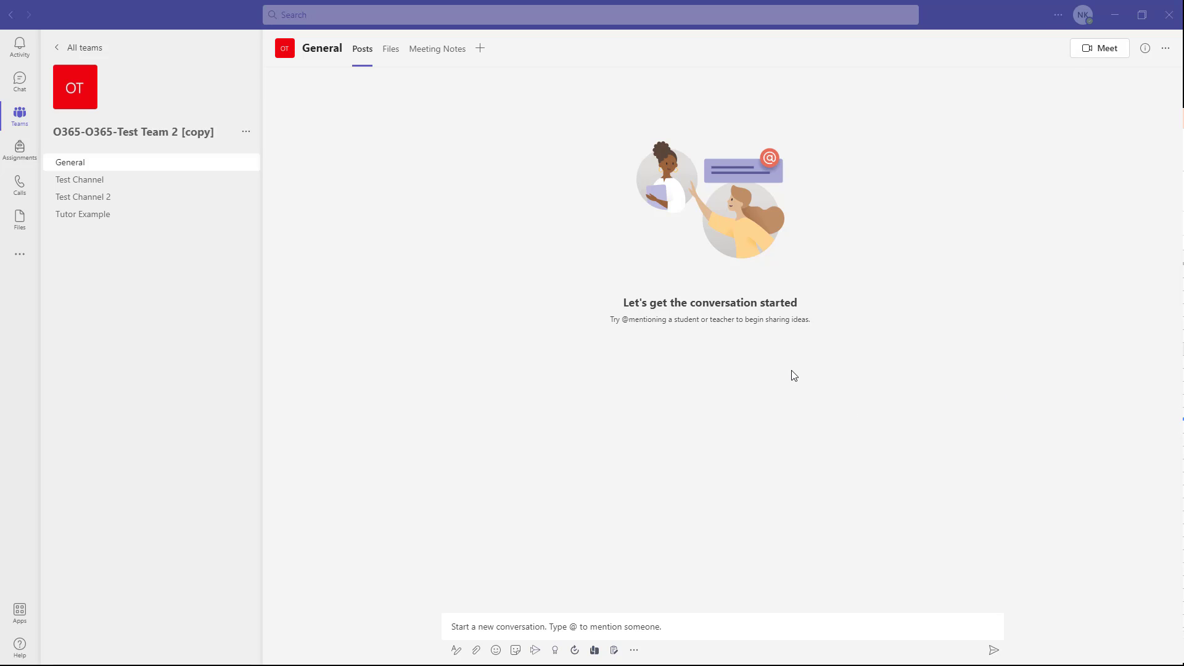
mouse_move(652, 389)
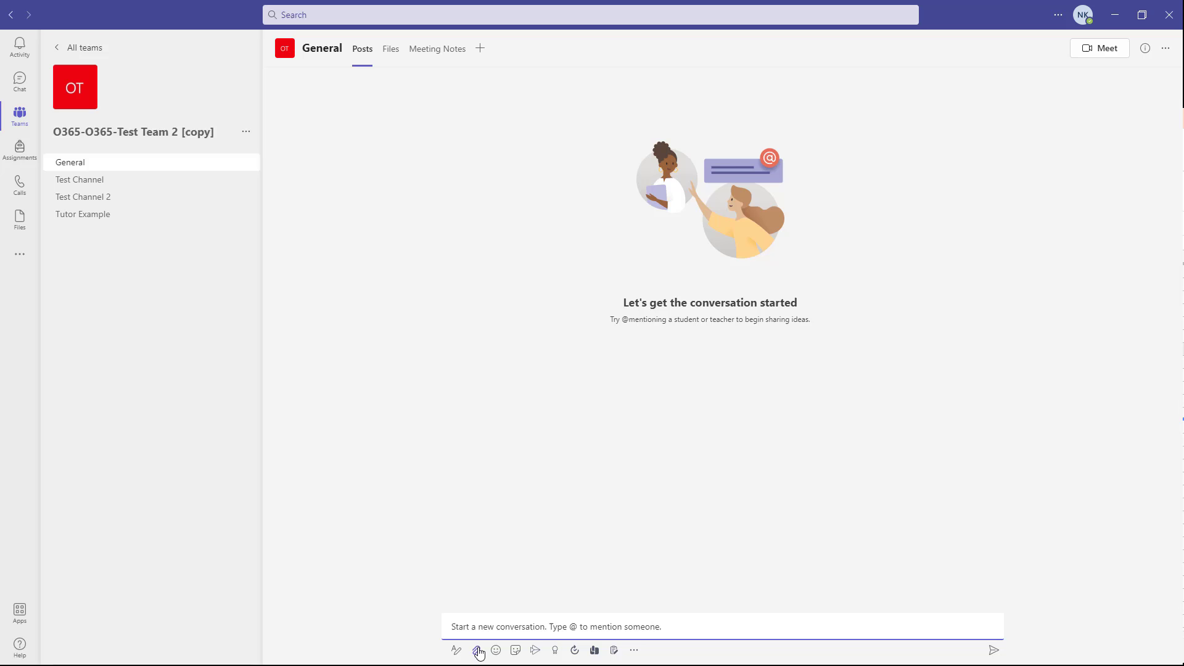
Open the Attach menu, preview Recent files, and return to the attachment source list.
click(478, 651)
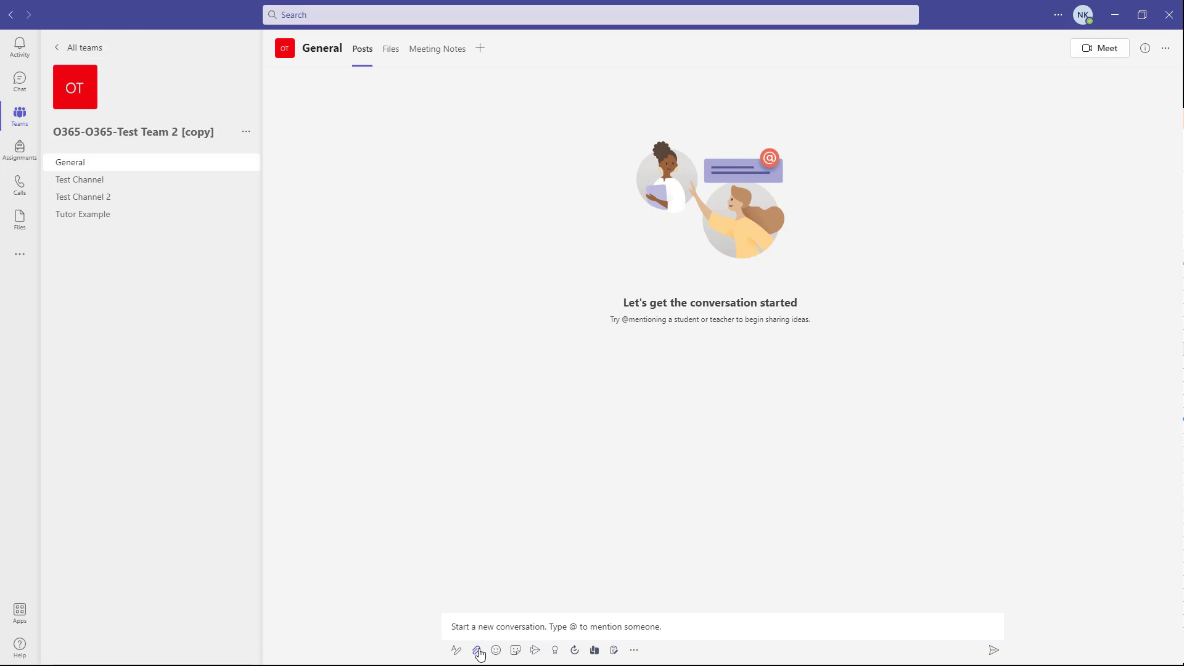
click(478, 650)
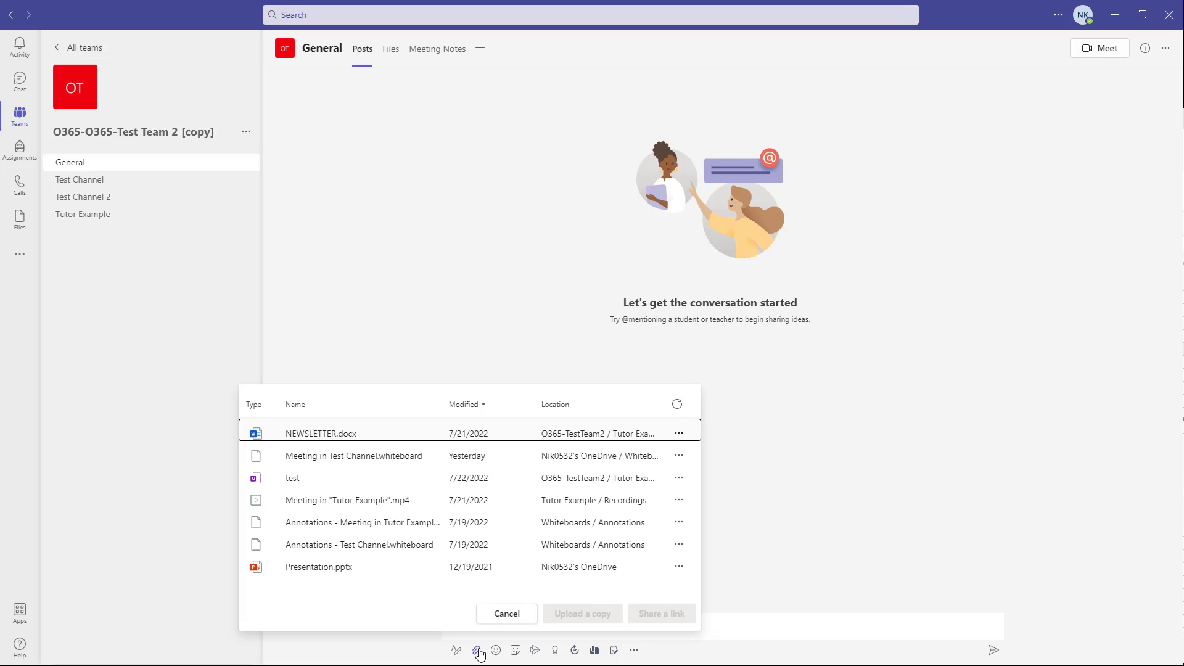
mouse_move(427, 452)
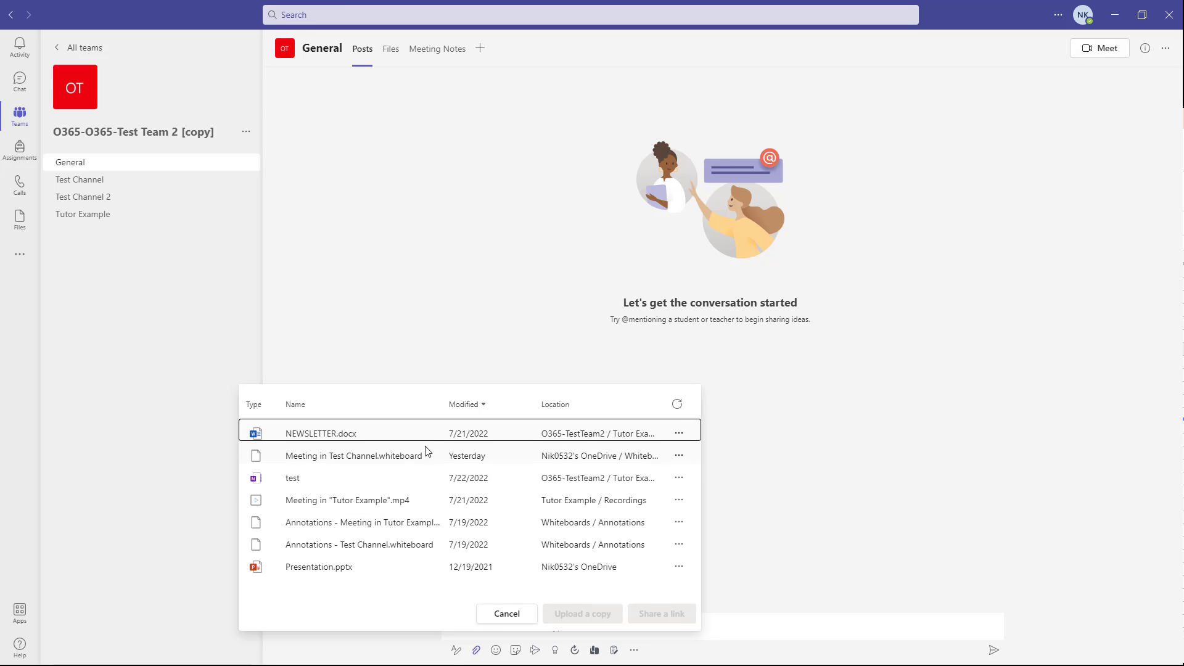
click(476, 650)
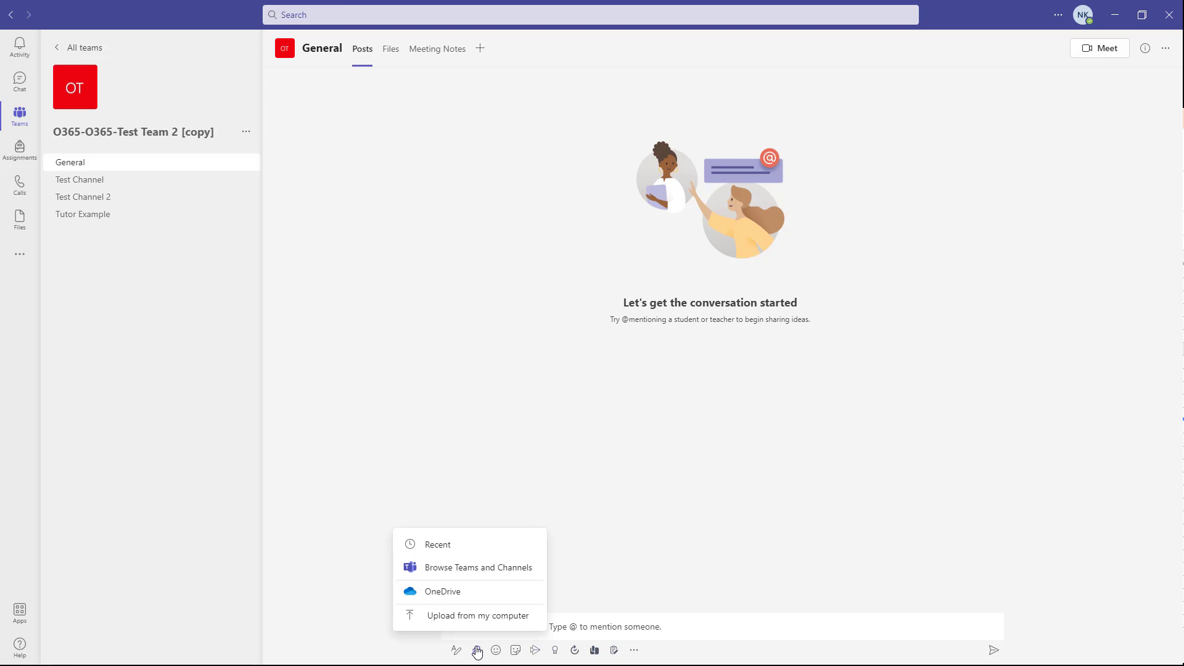
mouse_move(457, 595)
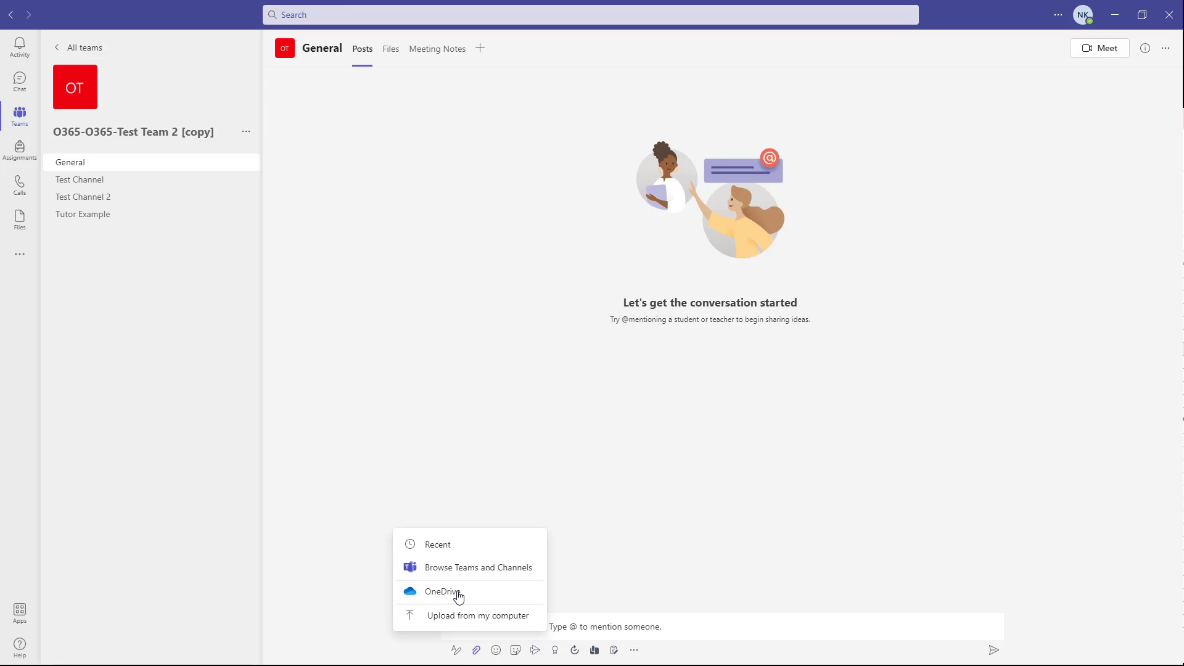
Share Presentation.pptx from OneDrive as a link and send the post.
click(441, 592)
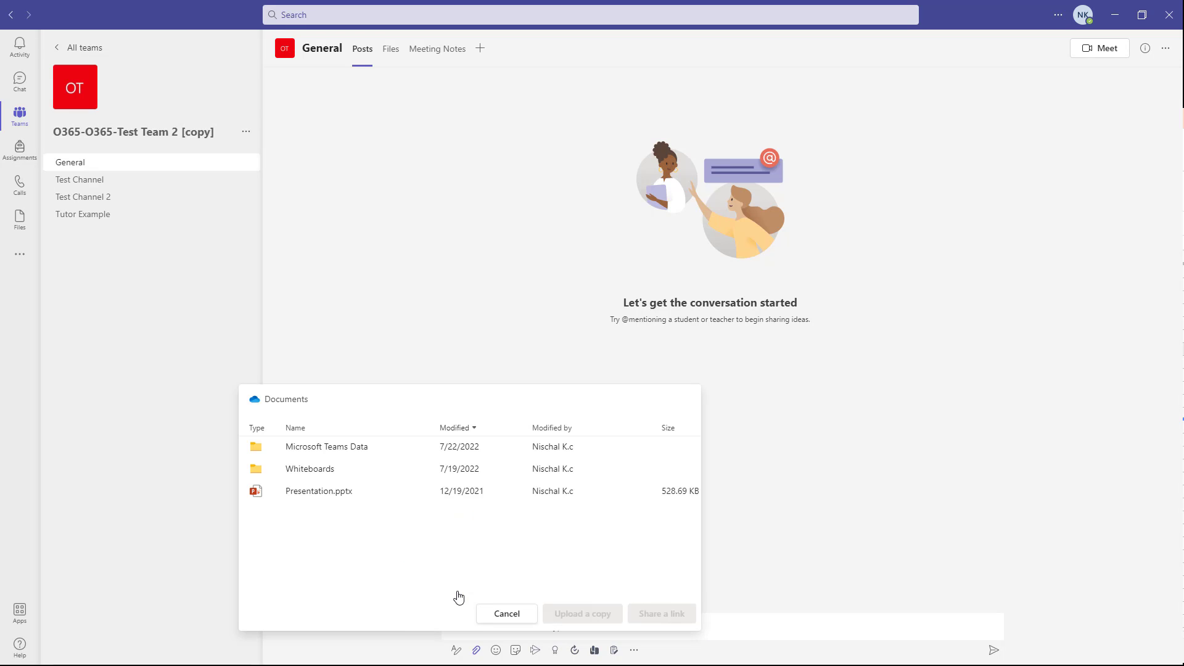
mouse_move(349, 524)
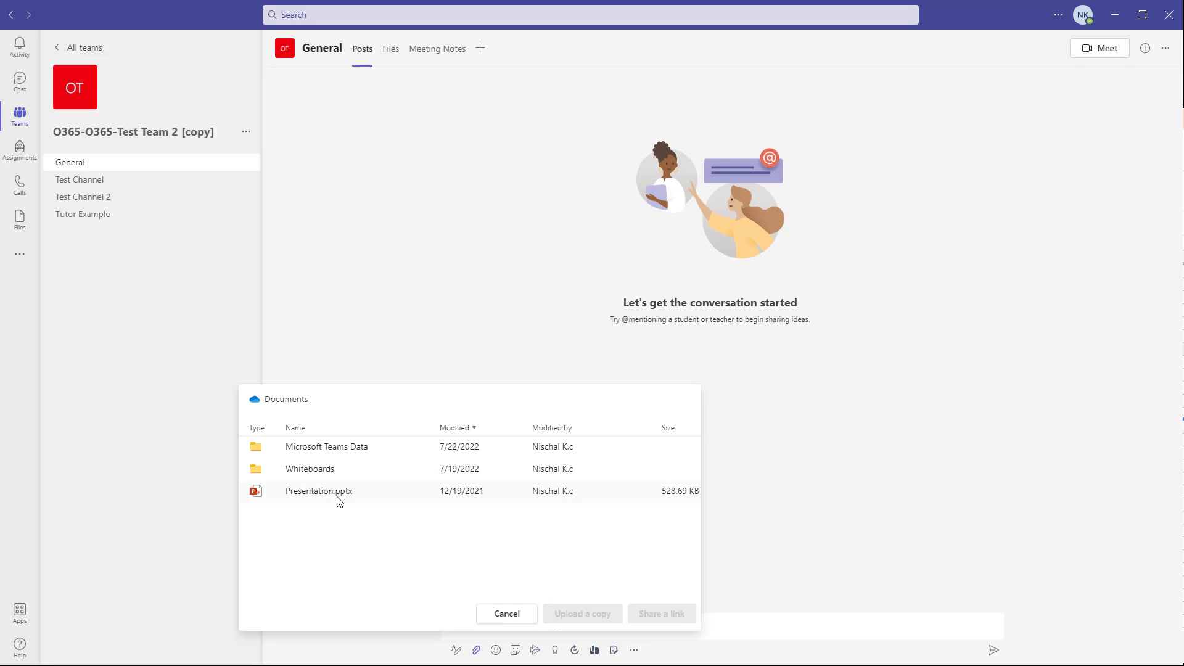
click(319, 491)
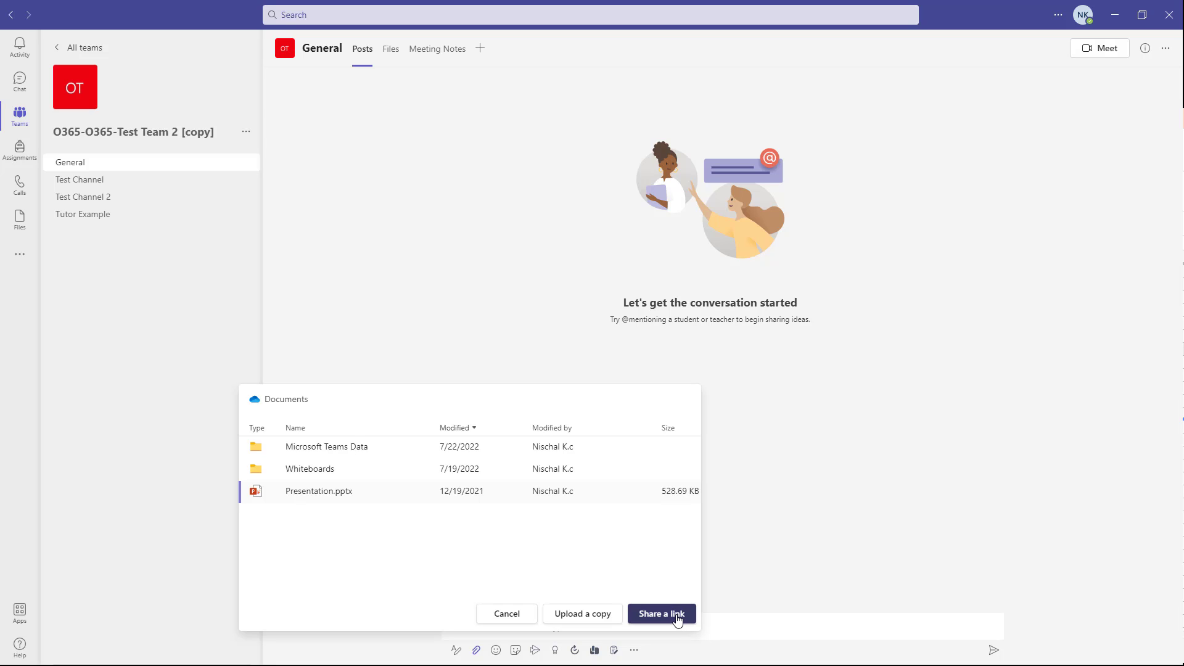
mouse_move(581, 613)
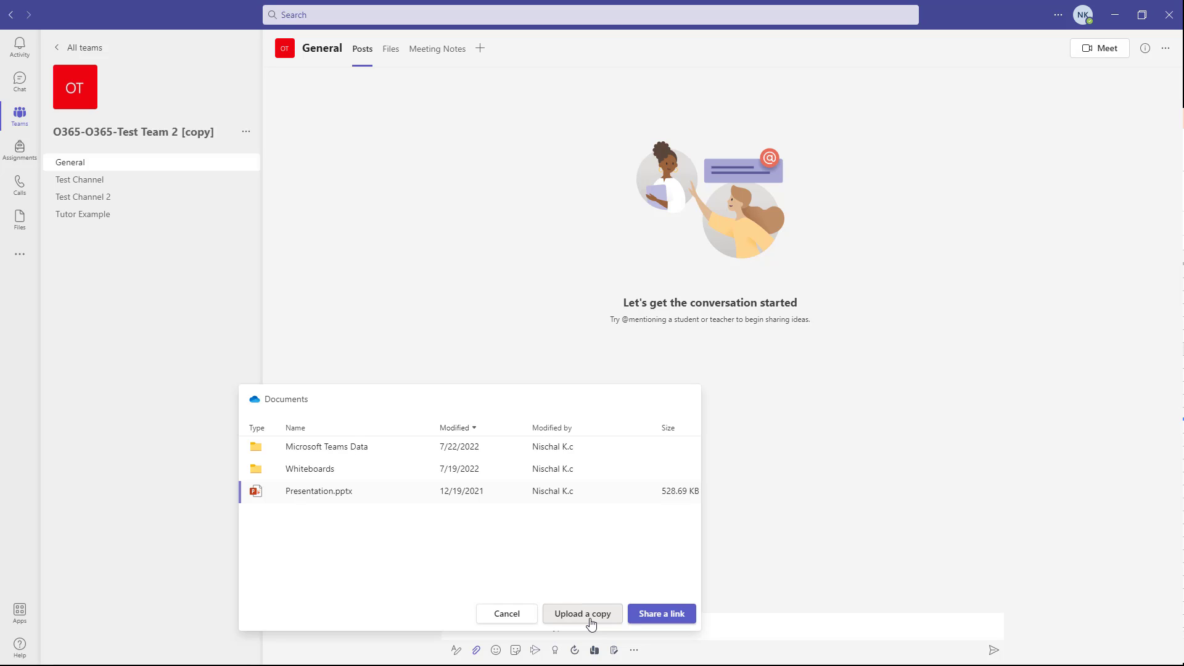
mouse_move(682, 603)
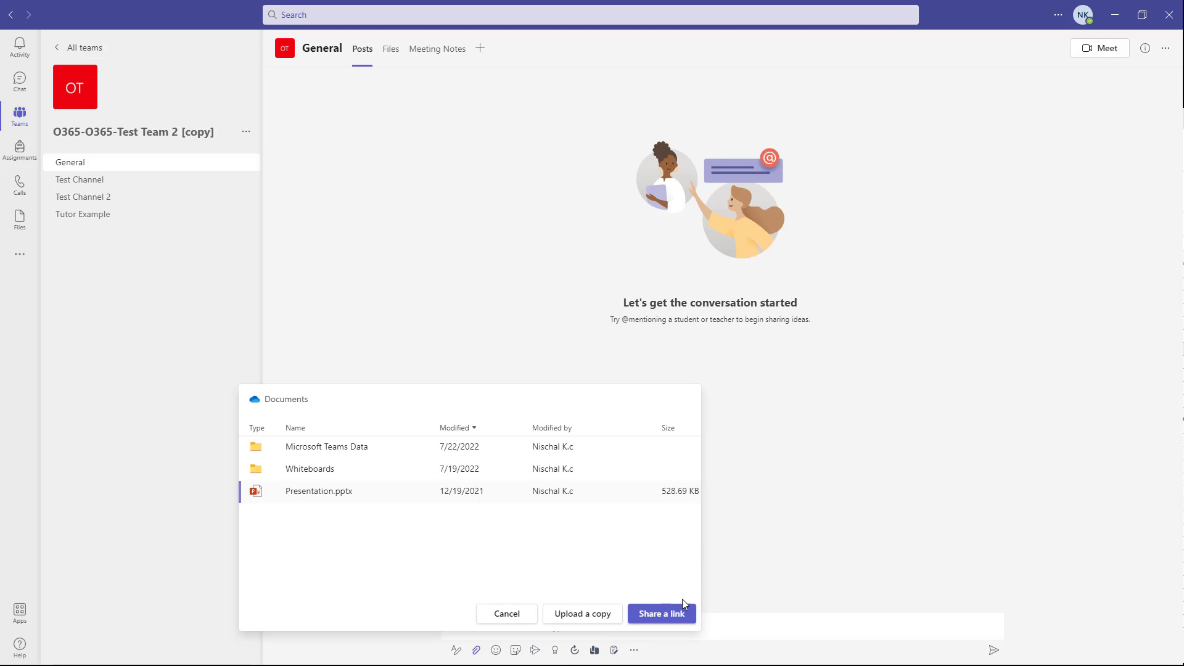
mouse_move(662, 614)
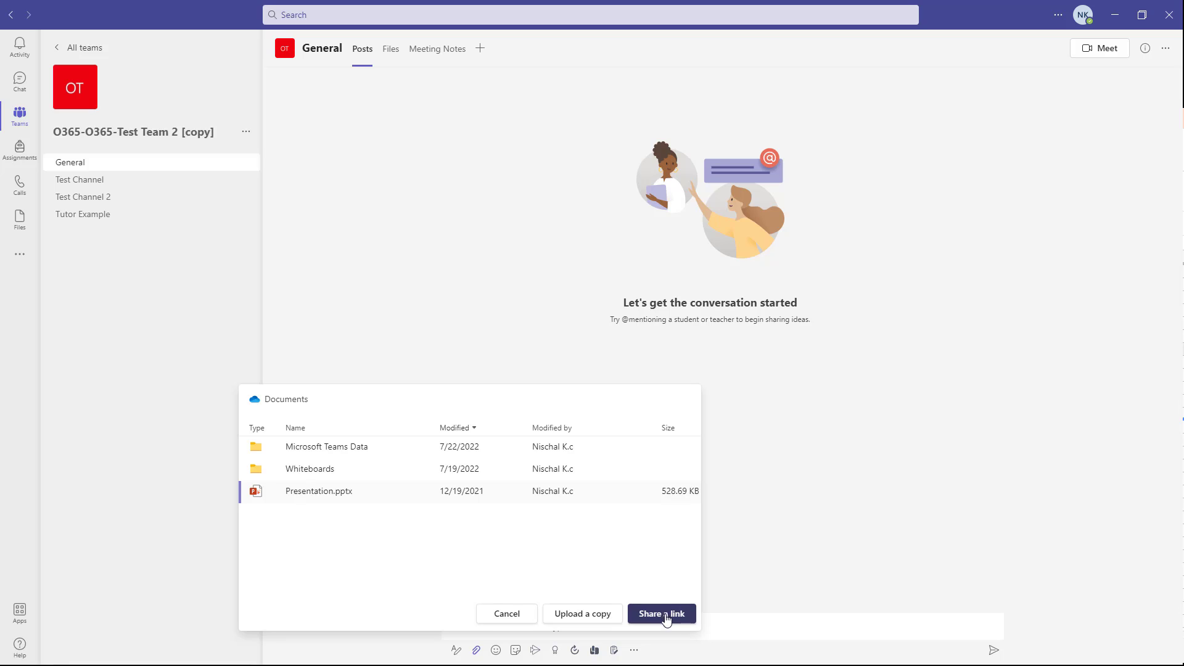
click(660, 613)
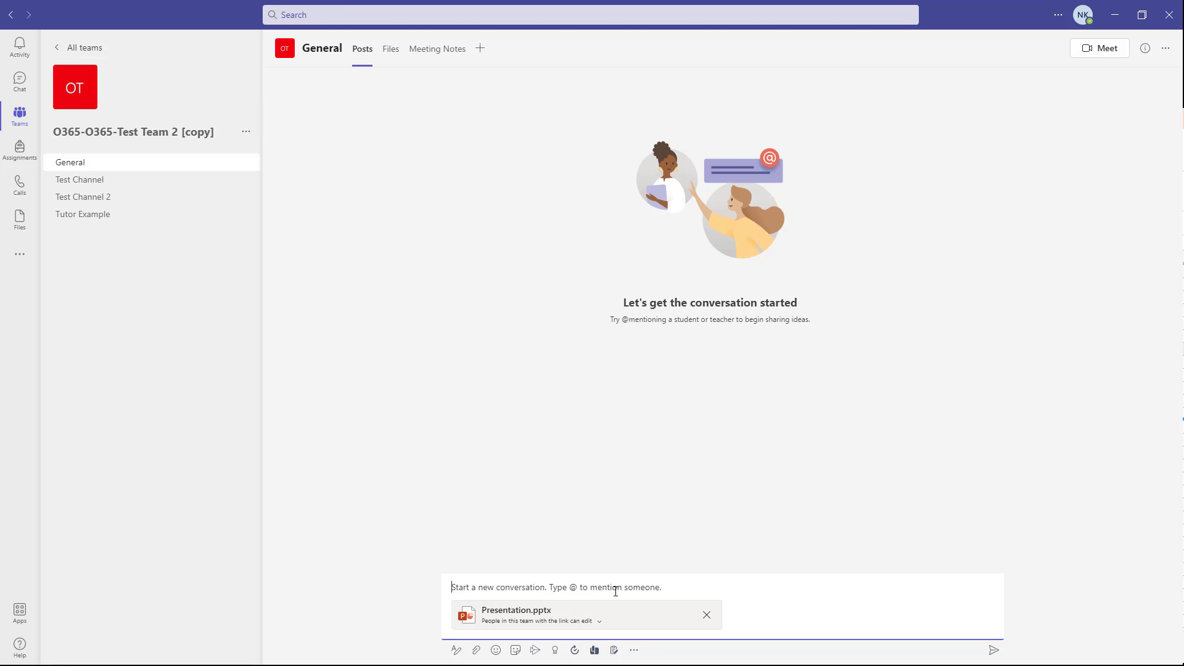
click(994, 649)
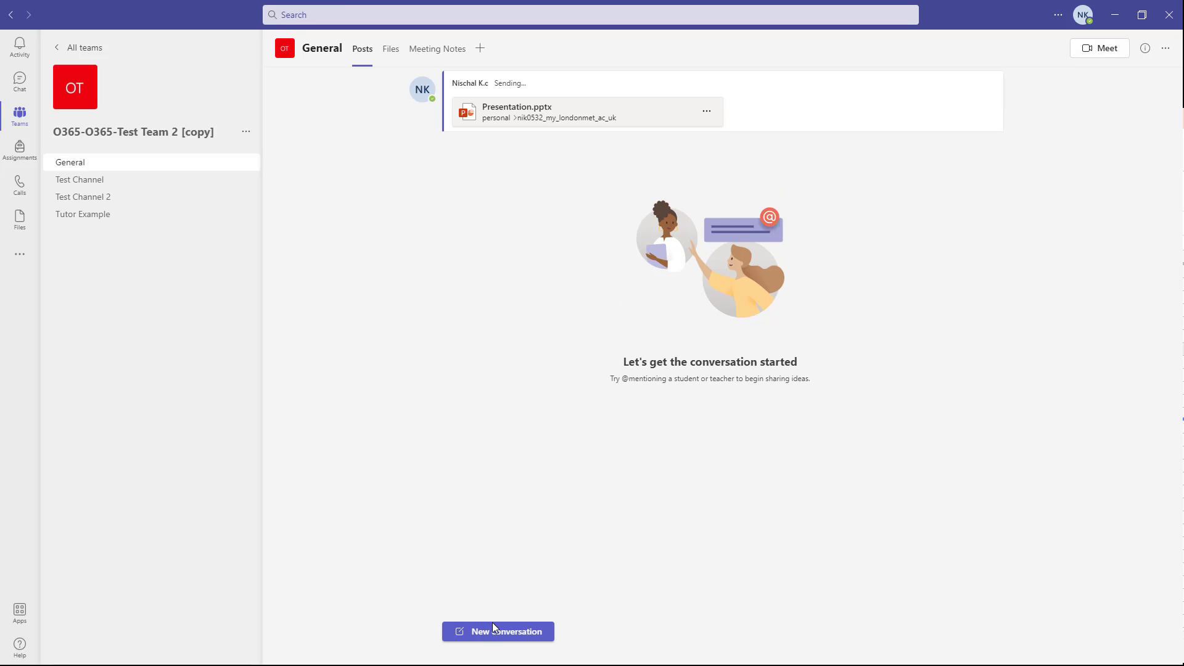
Post an uploaded copy of Presentation.pptx from OneDrive, then view the channel's Files.
click(475, 649)
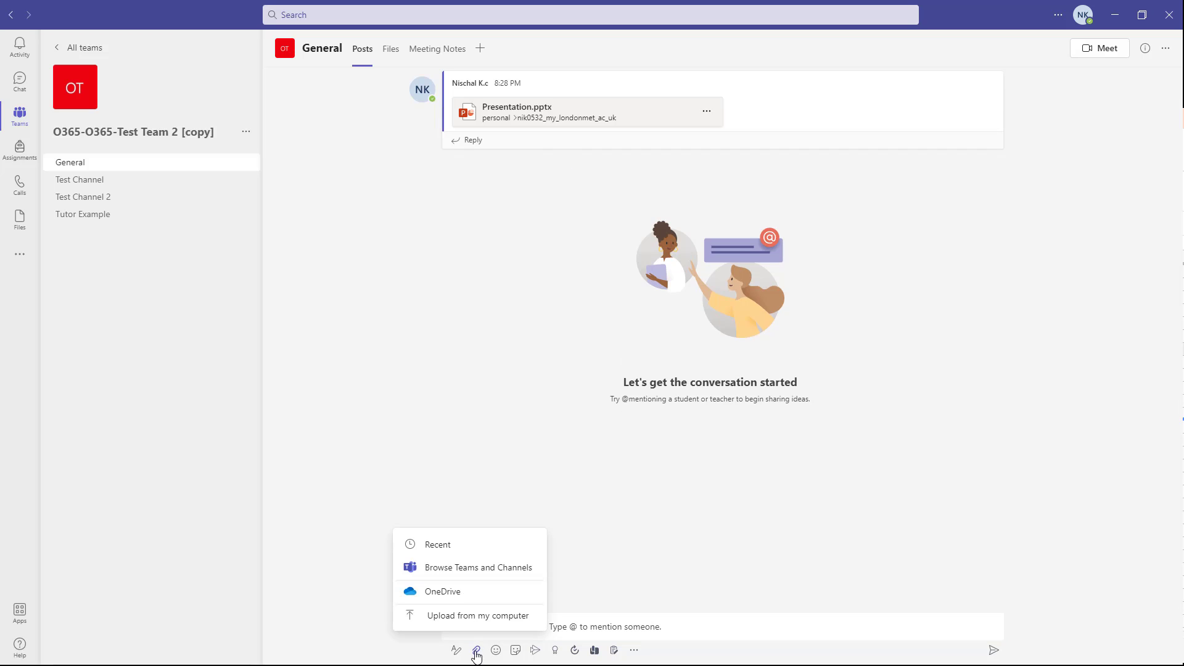
click(443, 591)
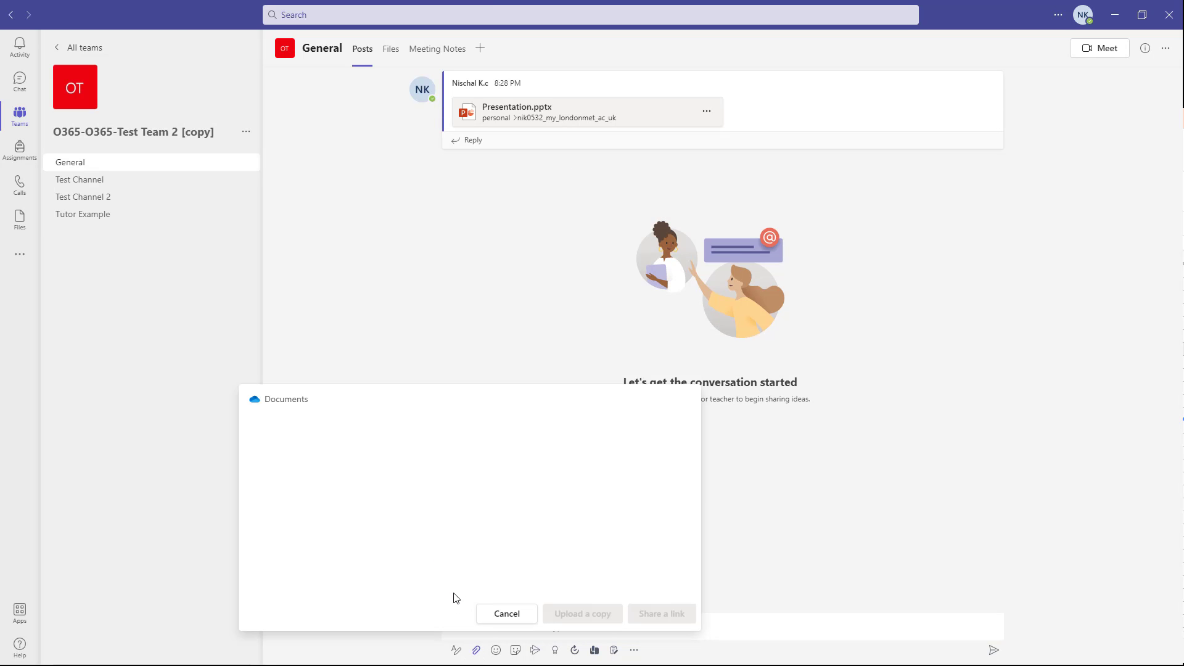
click(318, 491)
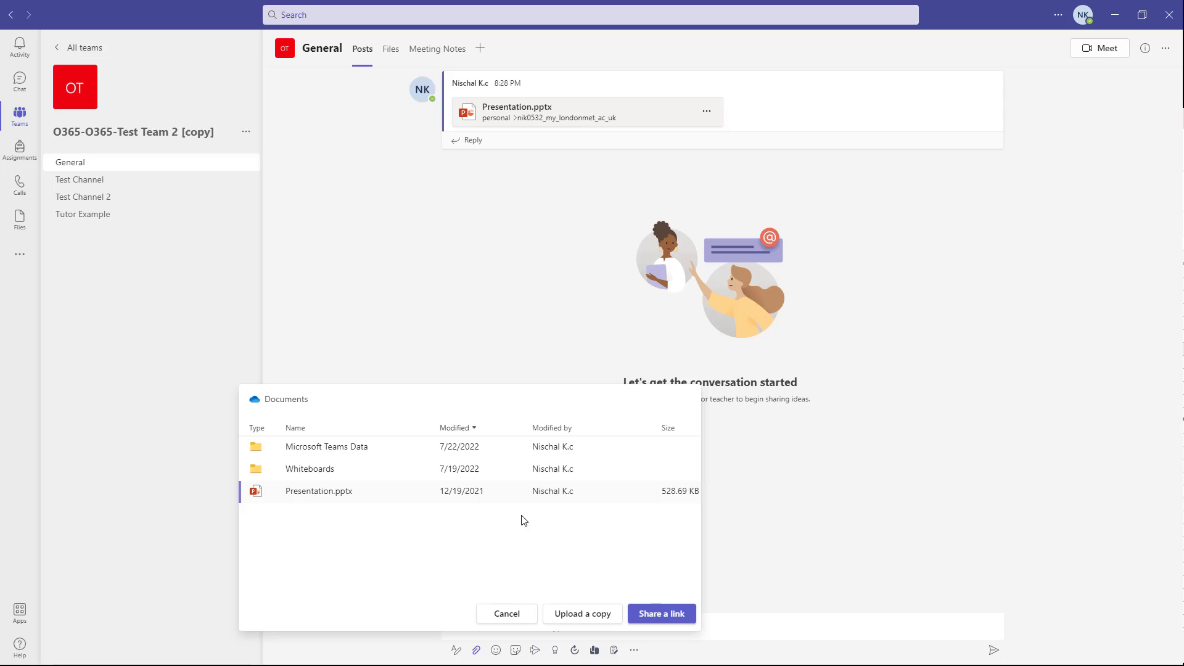
mouse_move(582, 613)
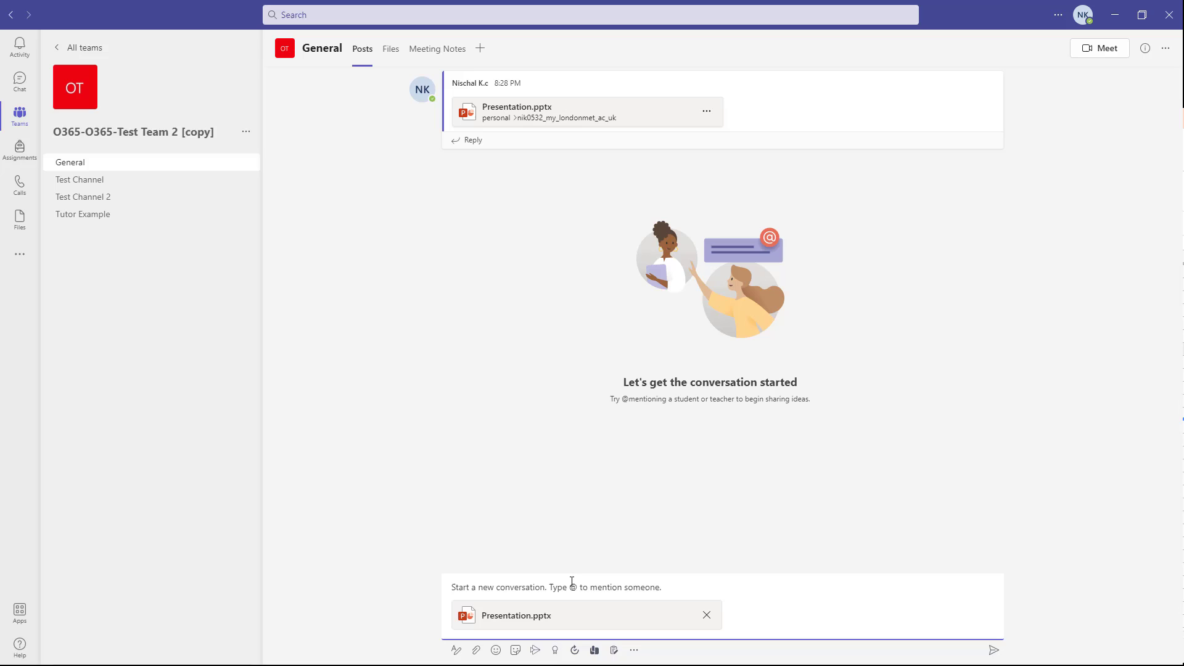
click(992, 649)
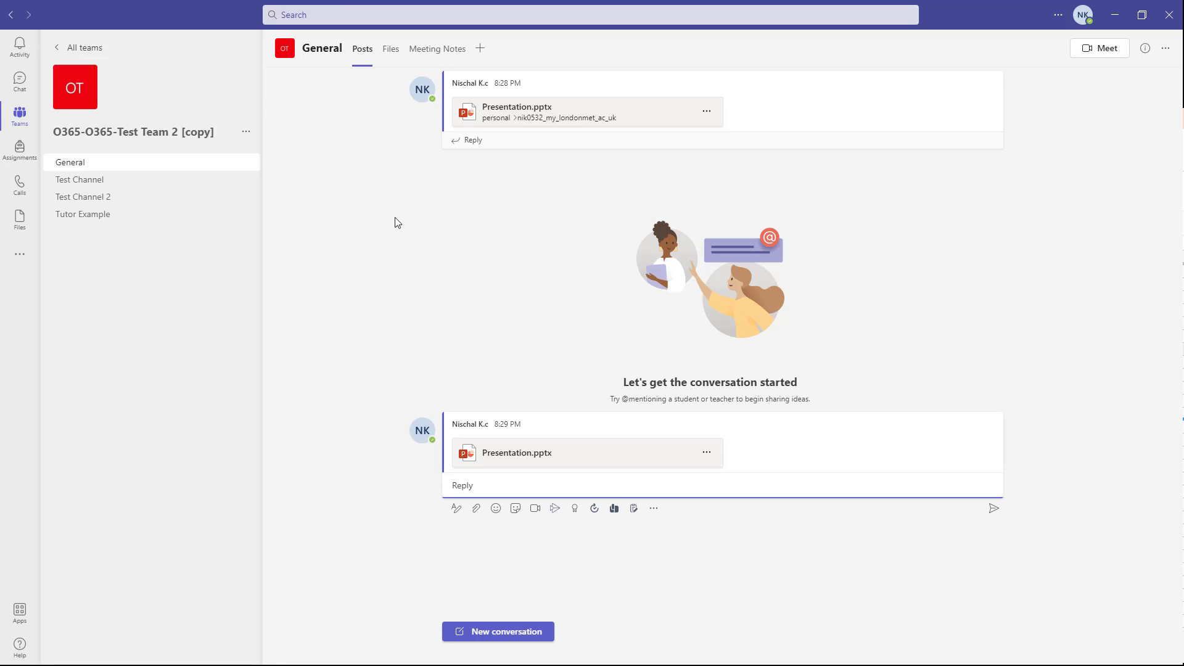
click(390, 48)
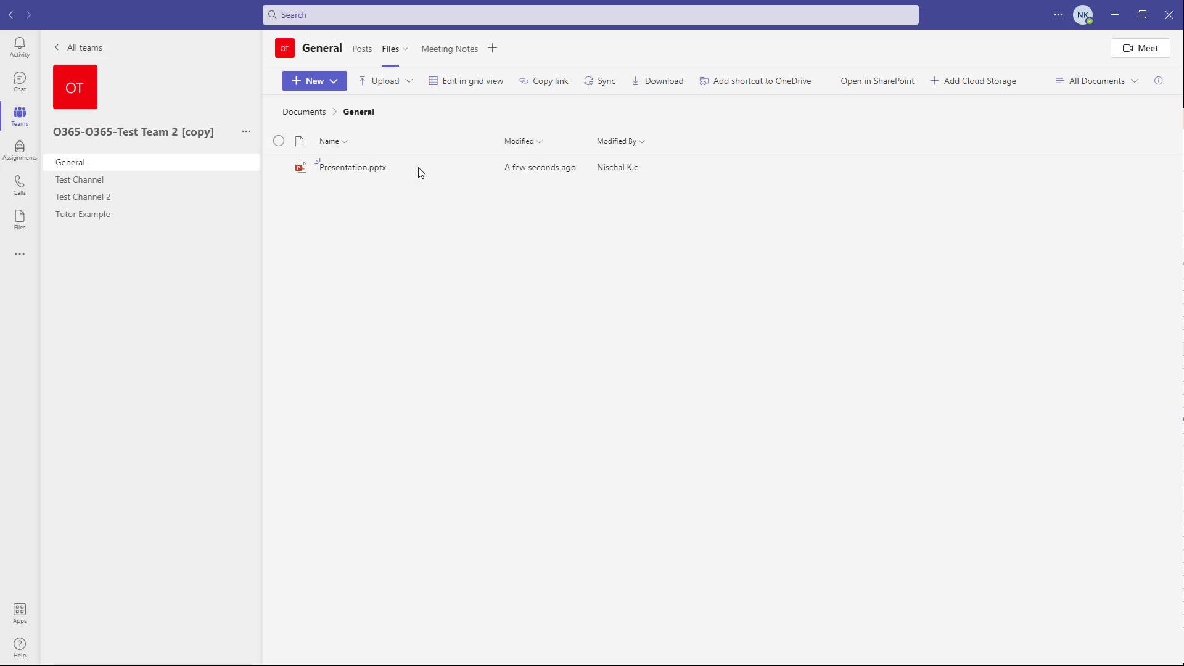
mouse_move(525, 172)
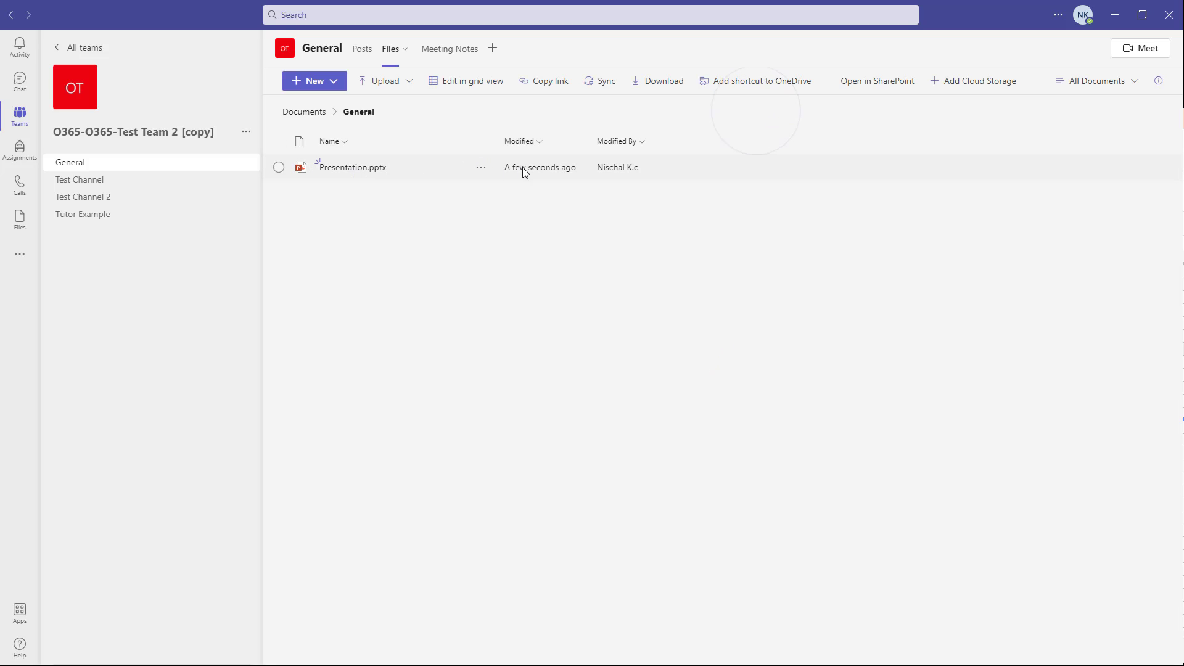
Review the Files library, check and dismiss Add Cloud Storage, then return to Posts.
click(309, 80)
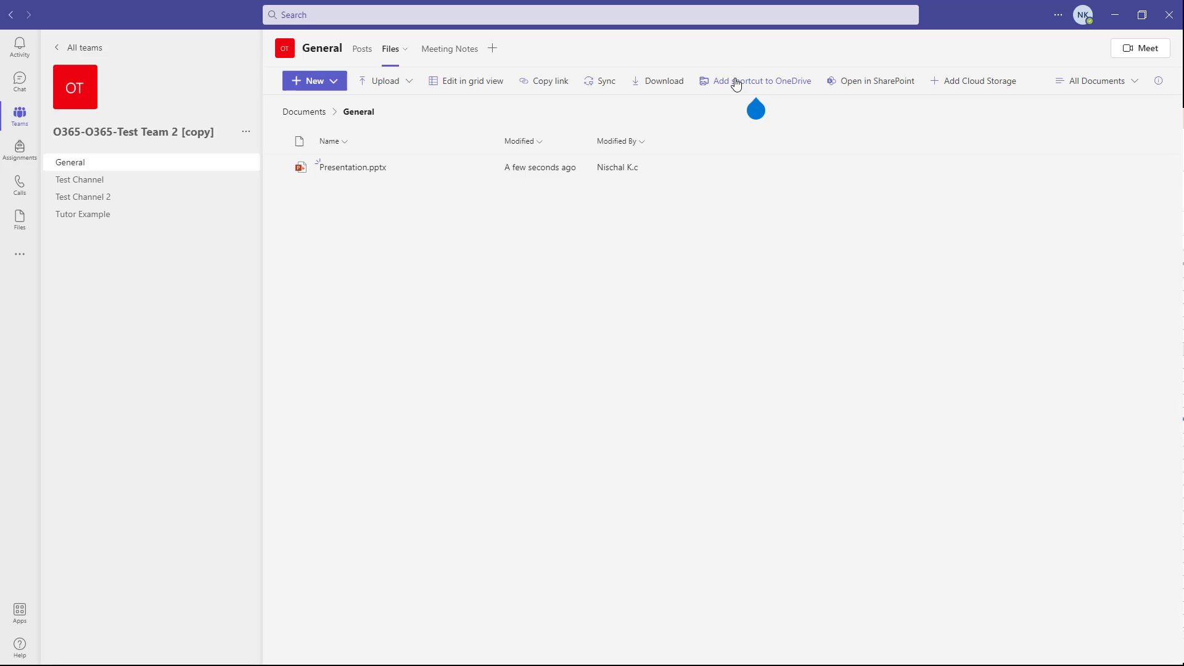
mouse_move(753, 85)
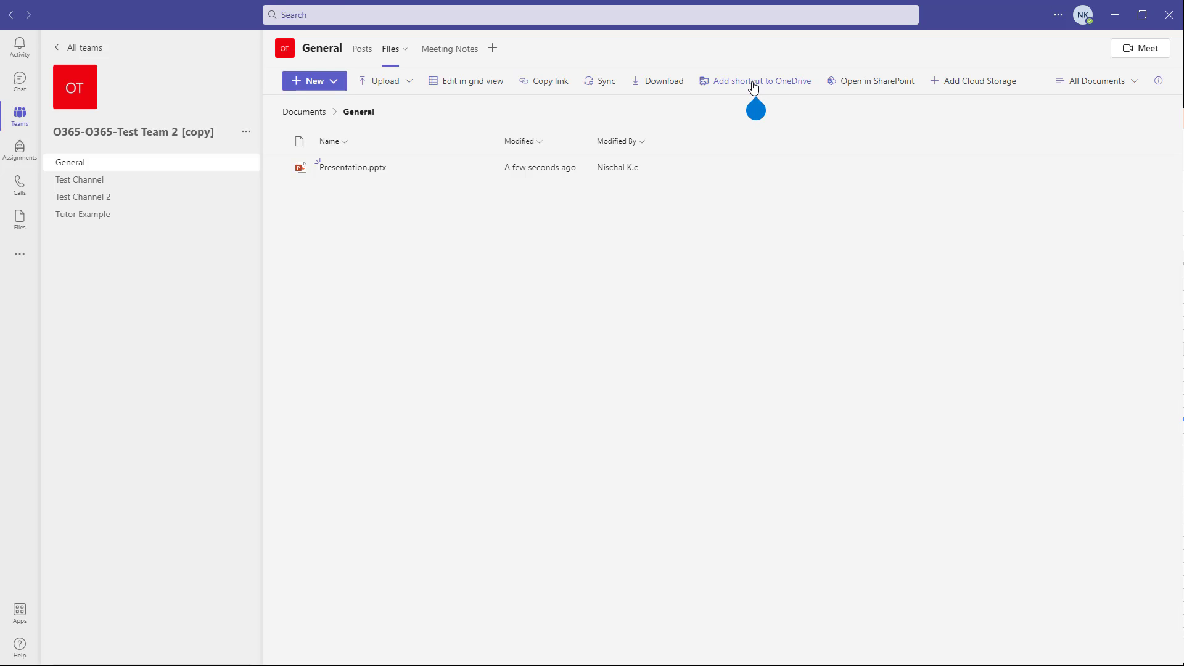
mouse_move(788, 94)
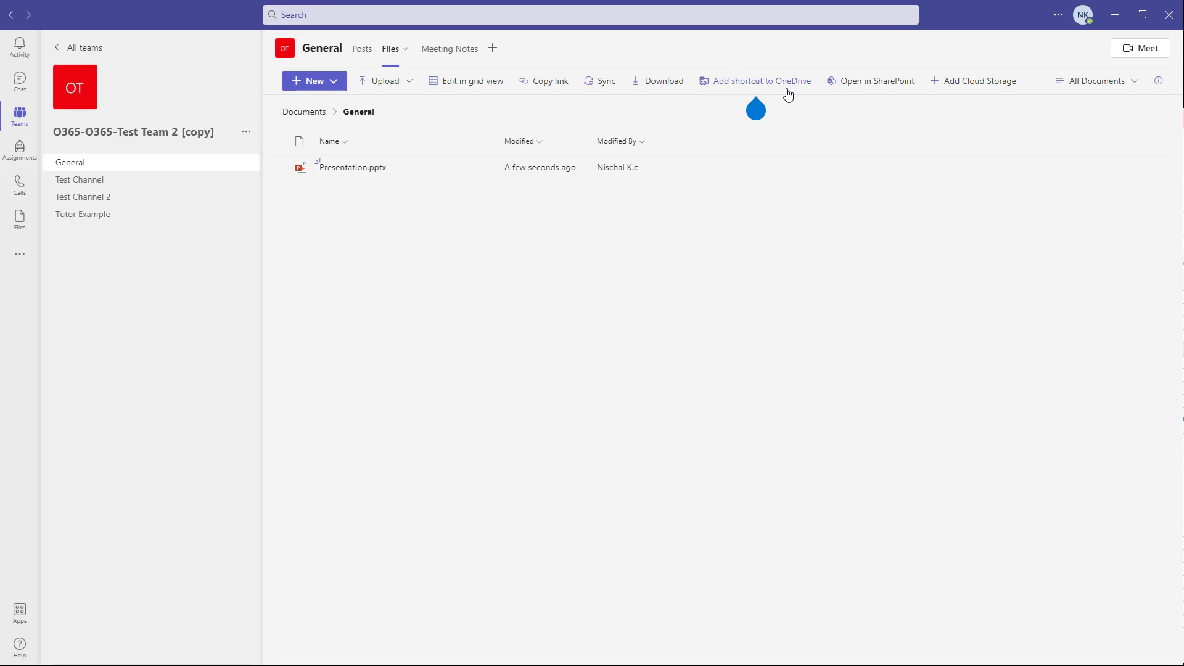
mouse_move(991, 80)
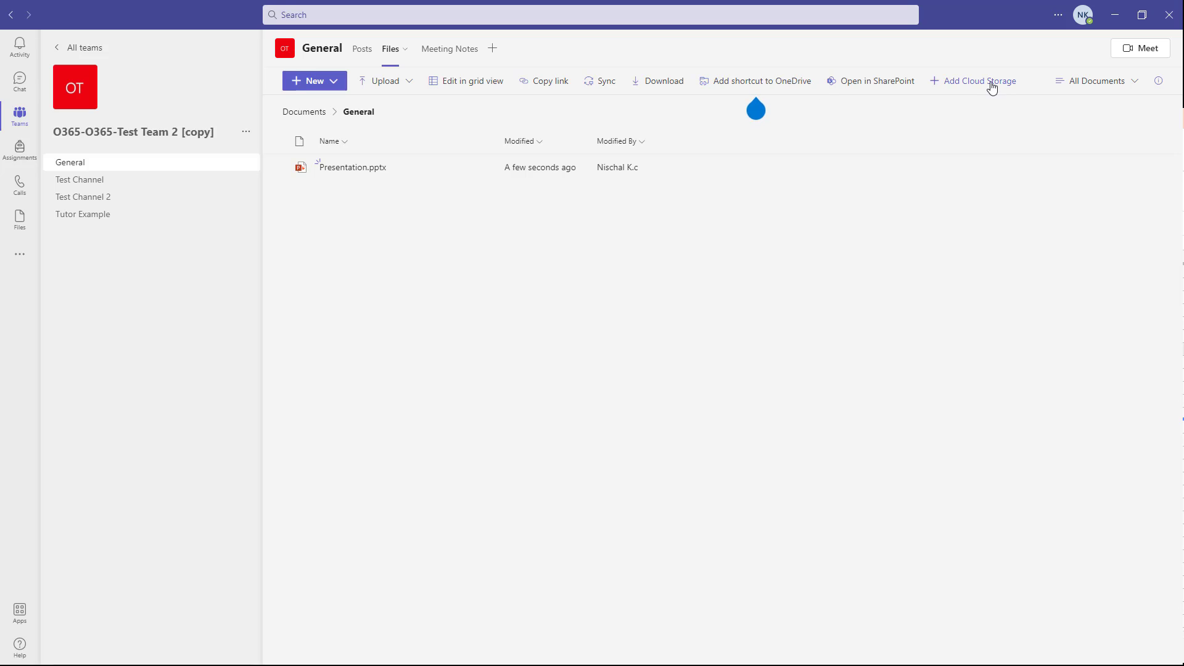
click(978, 81)
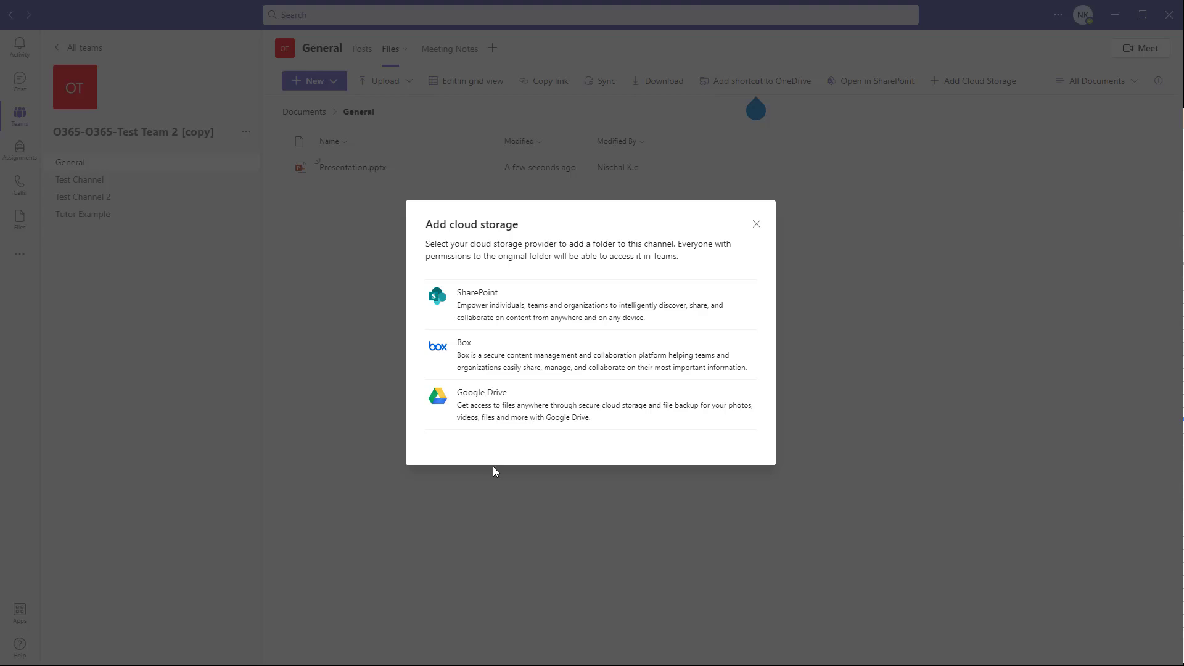
click(755, 223)
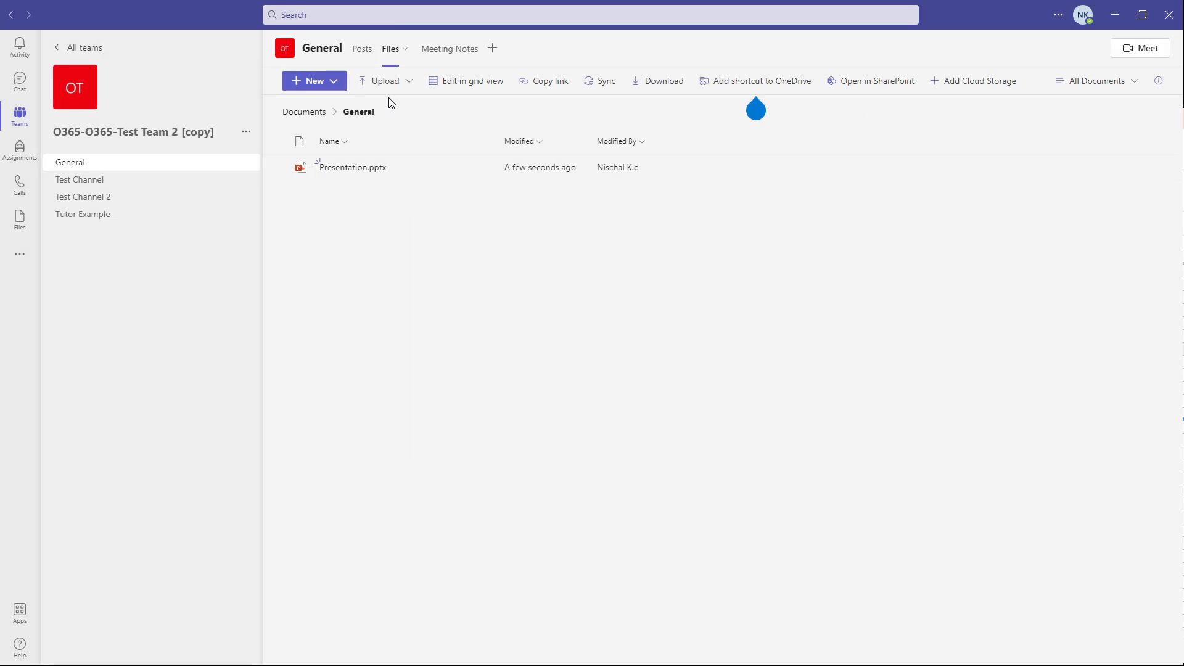
click(363, 48)
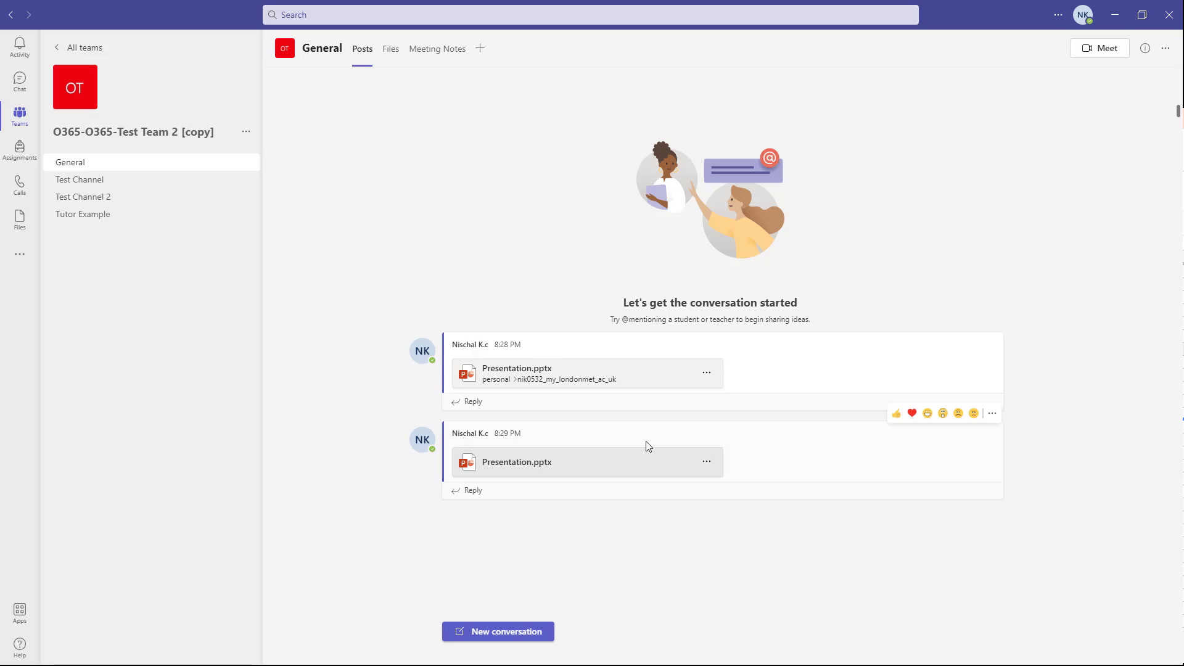
mouse_move(653, 420)
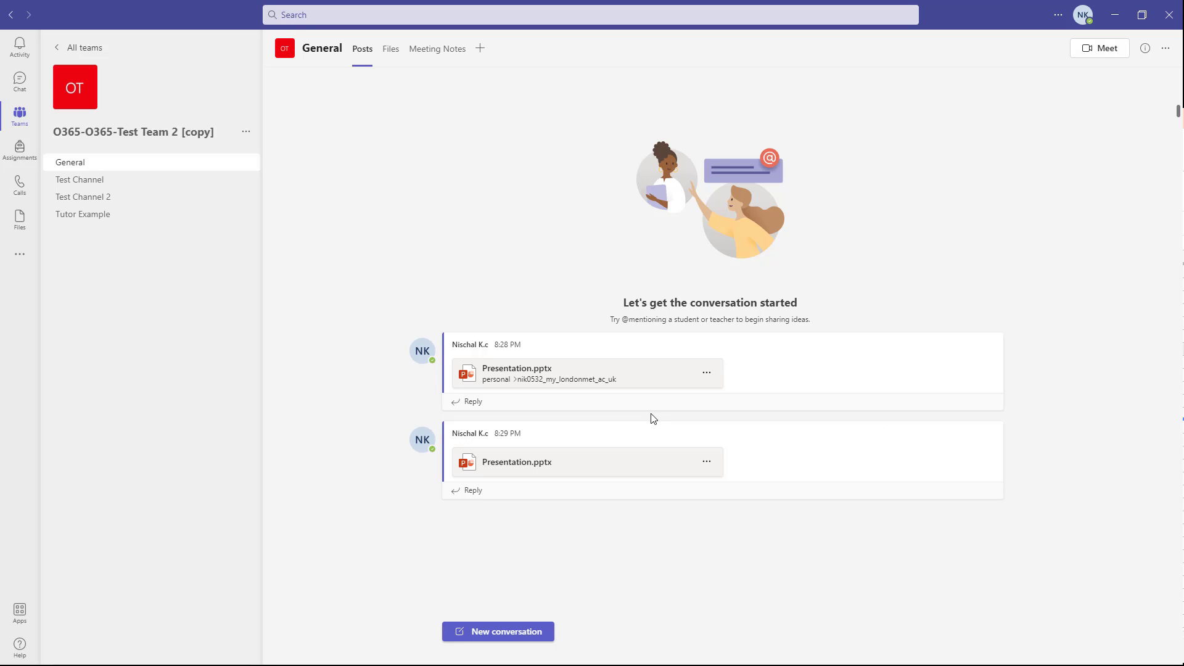